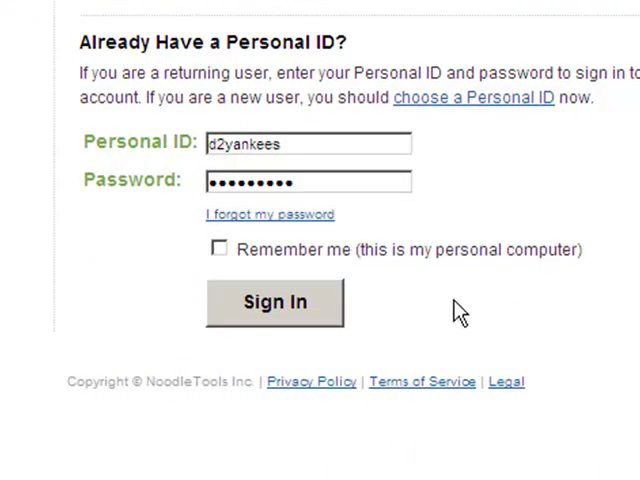
- Sign in with the Personal ID and password to reach the My Lists page
left_click(274, 302)
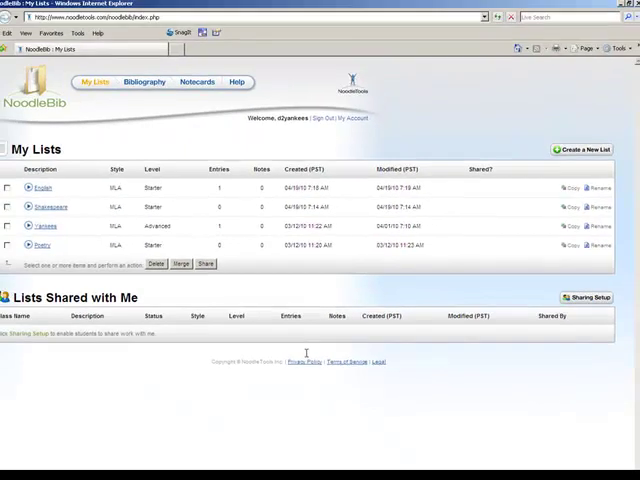
mouse_move(440, 406)
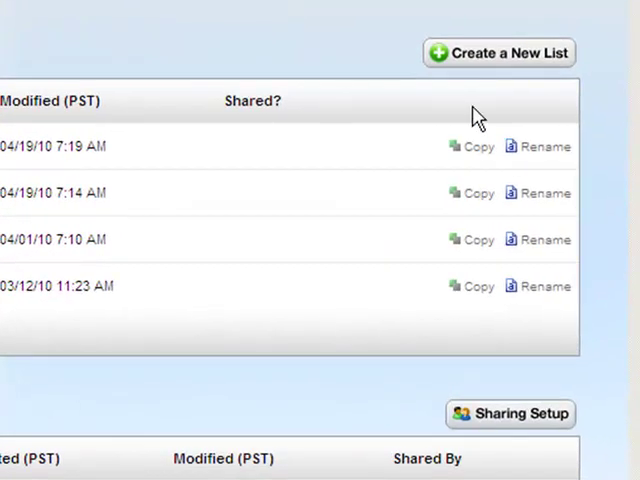
- Start a new list from My Lists, reaching the Create a New List form
left_click(500, 52)
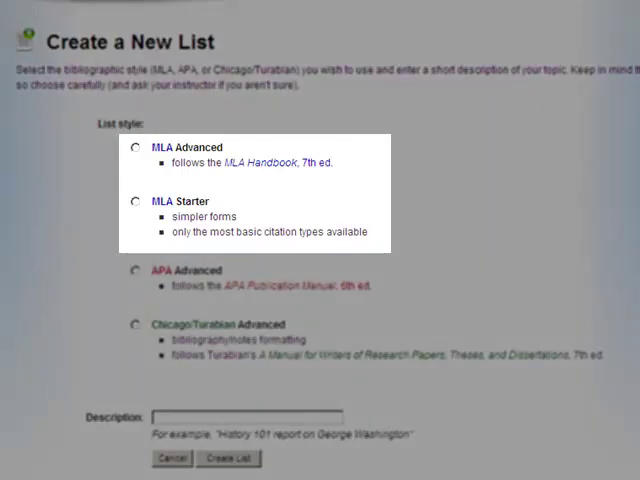
left_click(132, 200)
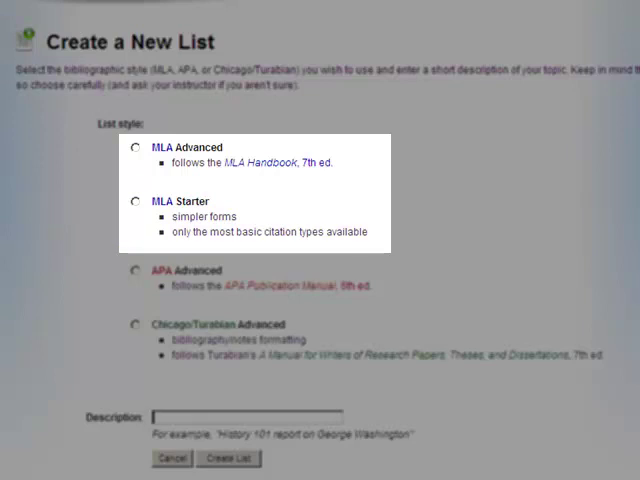
left_click(132, 148)
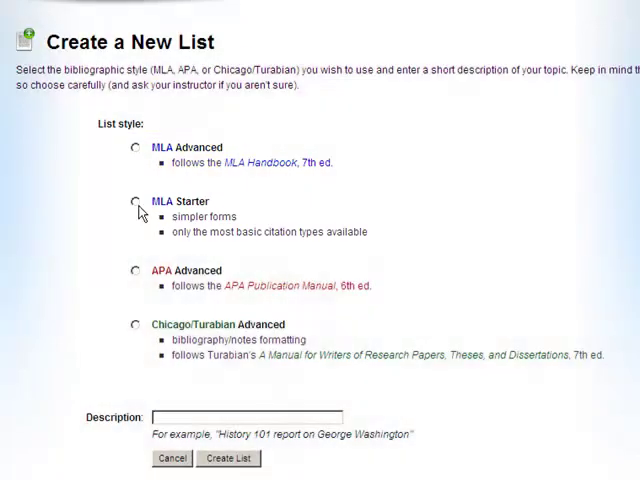
- Create an MLA Starter list with the description 'Literature'
left_click(132, 200)
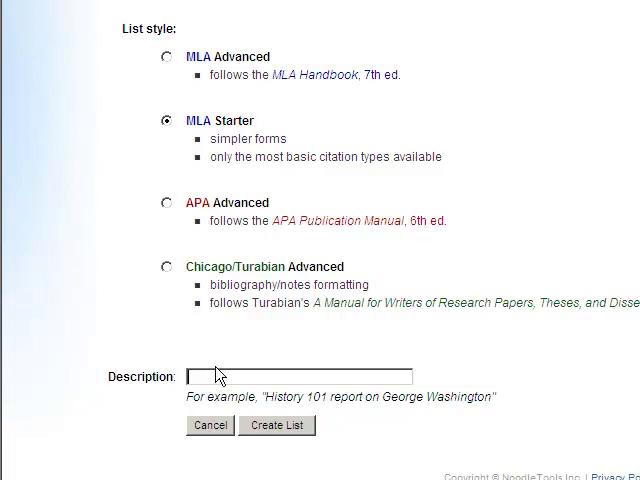
type("Literature")
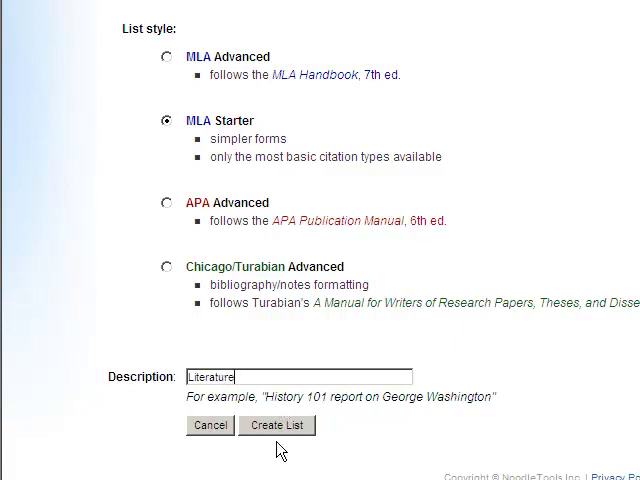
left_click(276, 424)
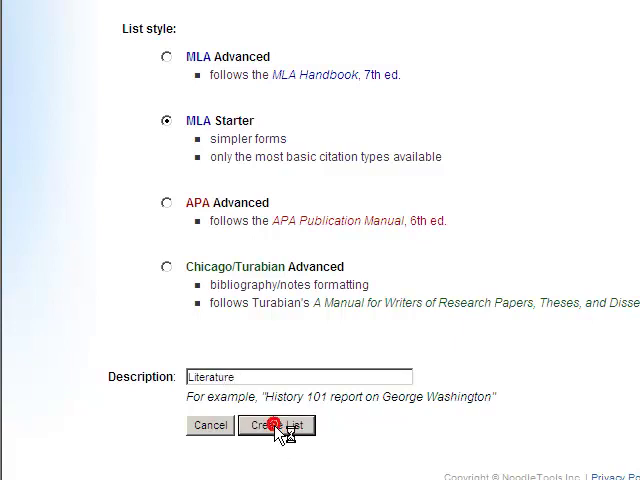
left_click(276, 424)
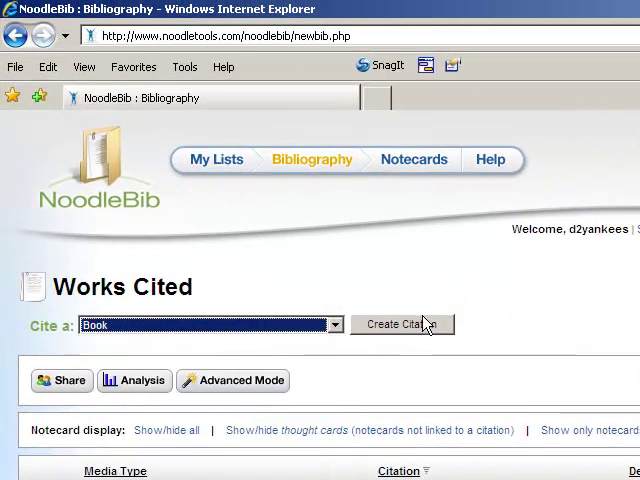
- Begin a Book citation marked as a Print source and reach its details form
left_click(402, 324)
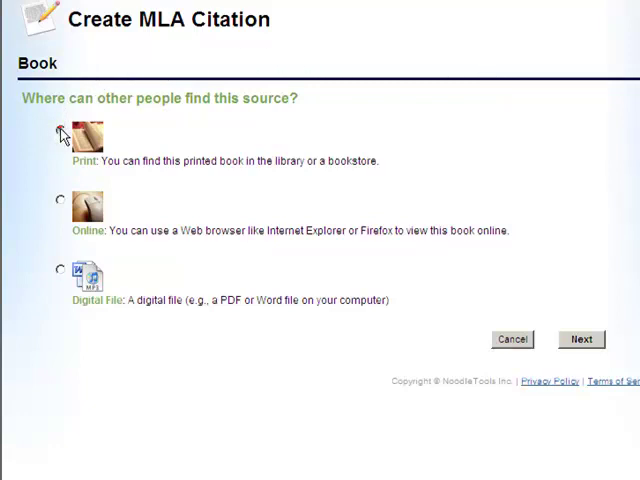
left_click(60, 132)
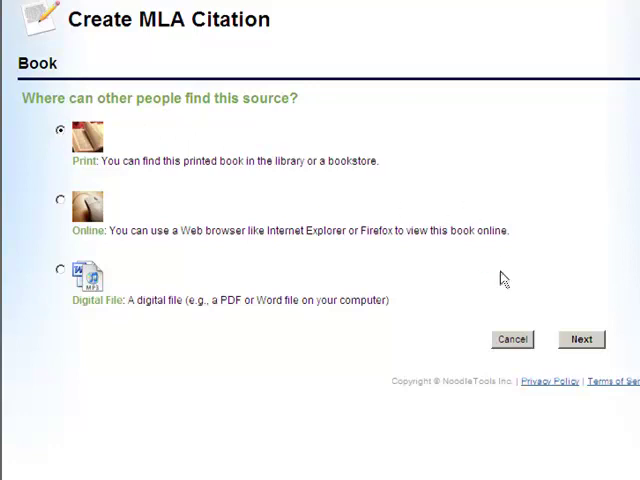
mouse_move(580, 340)
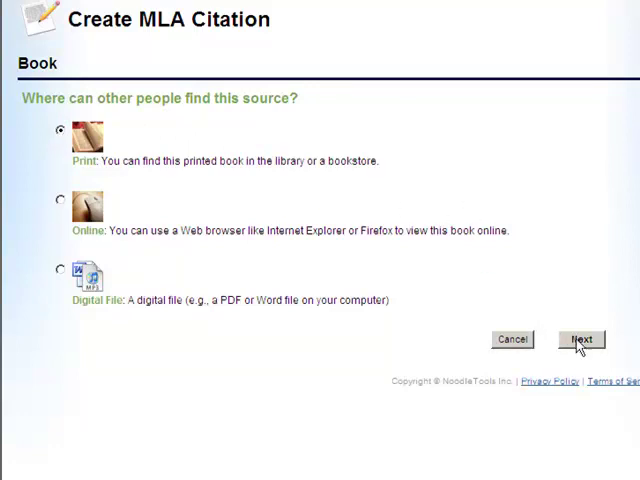
left_click(580, 340)
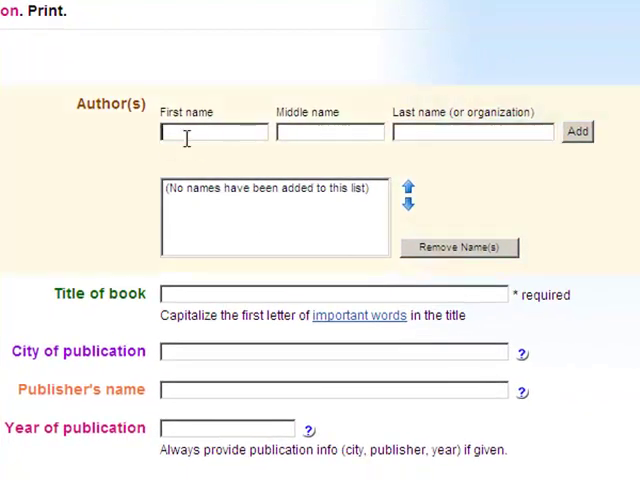
- Add the author Douglas Walden
type("Doug")
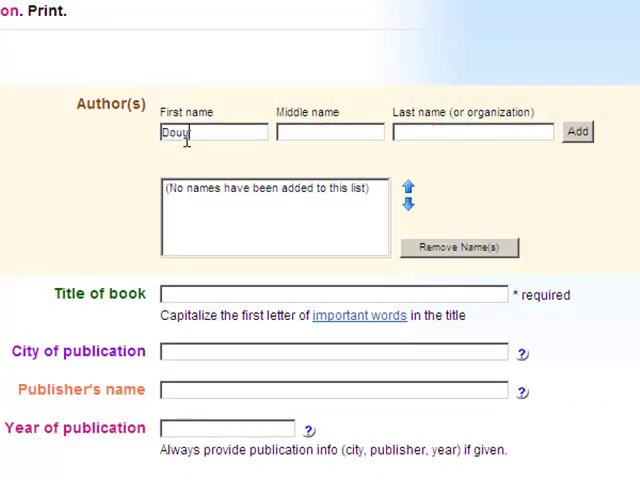
type("las")
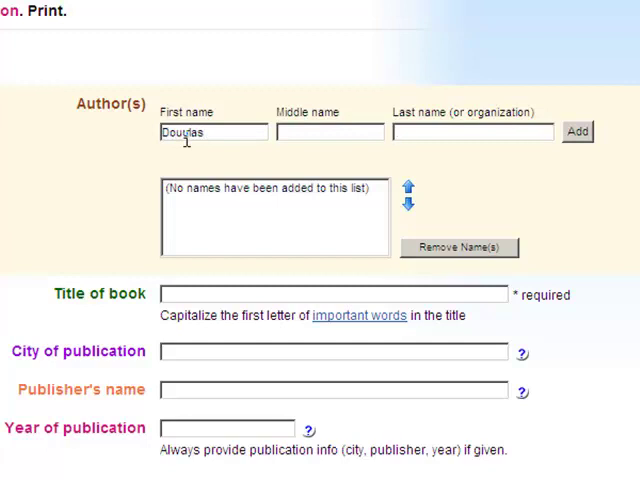
type("Walden")
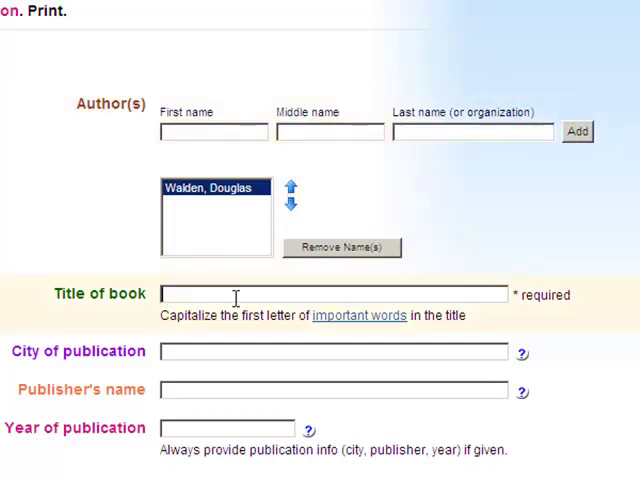
- Fill in title 'Yankees Rule!', city New York, publisher Horn Books, year 2009
type("Yankees")
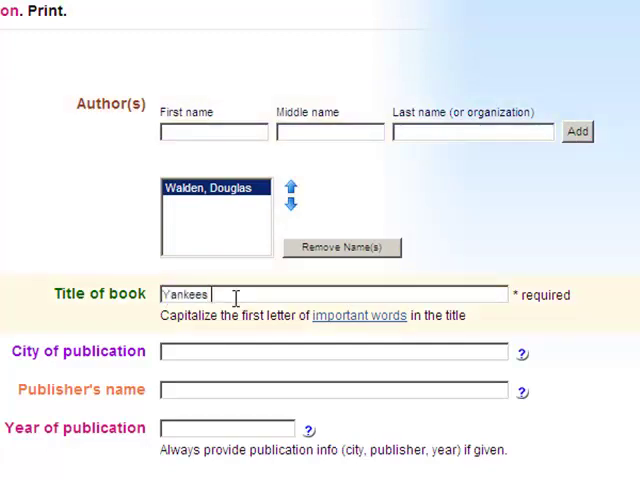
type("Rule")
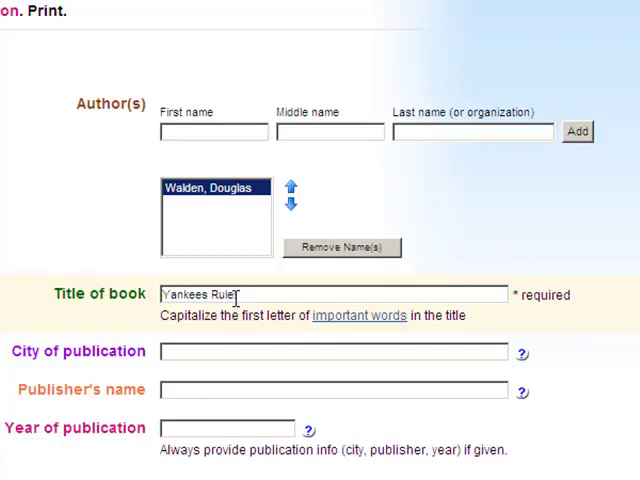
type("New York")
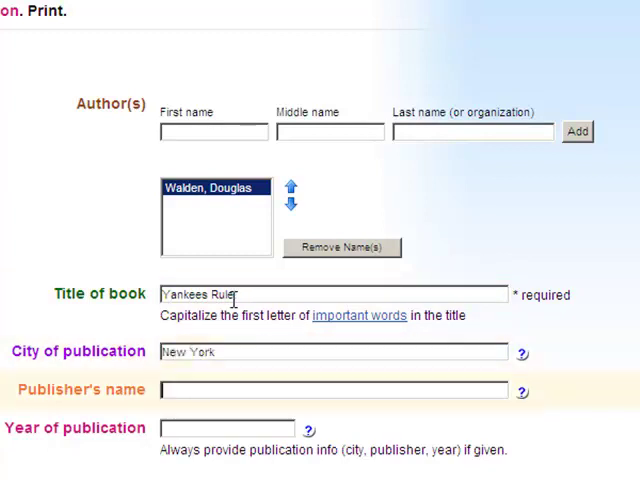
type("Horn Books")
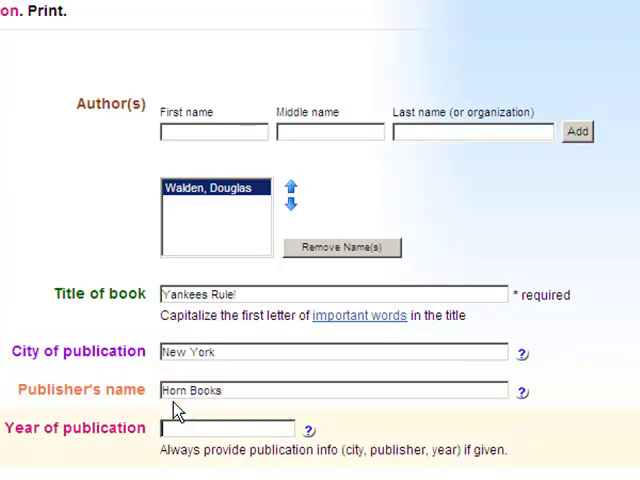
type("2009")
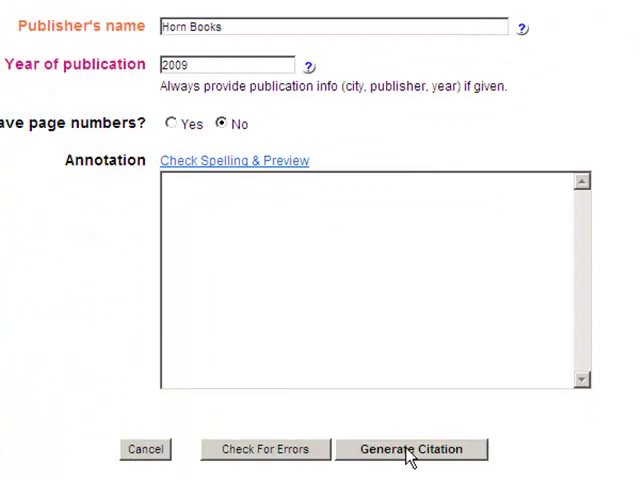
- Generate the Walden citation into the Works Cited list
left_click(412, 448)
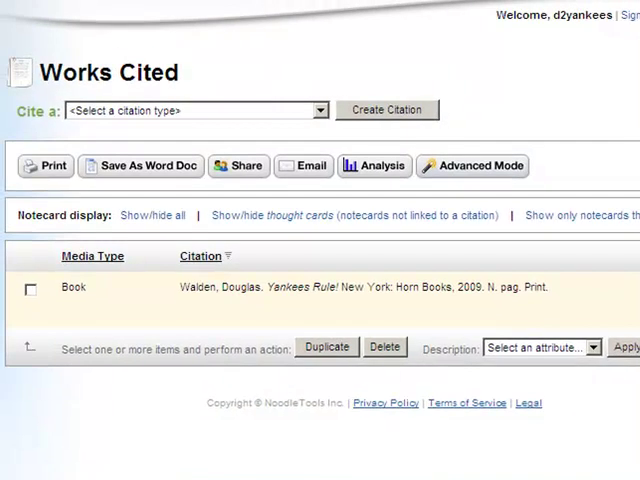